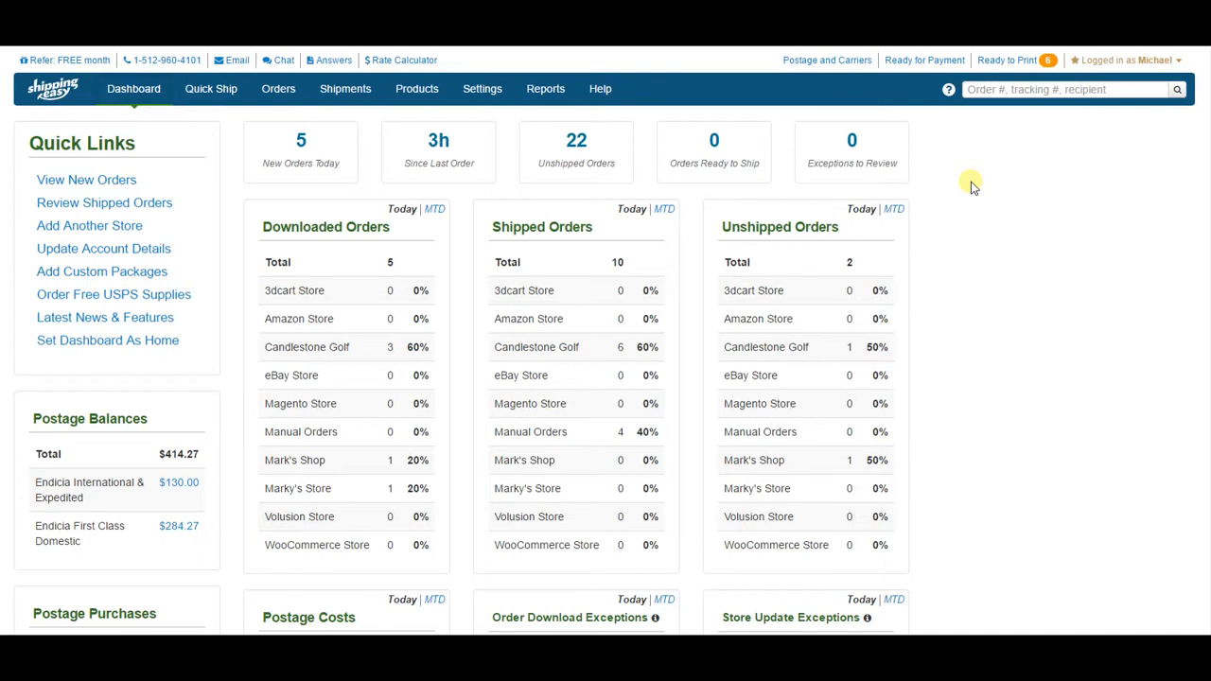
pyautogui.moveTo(463, 88)
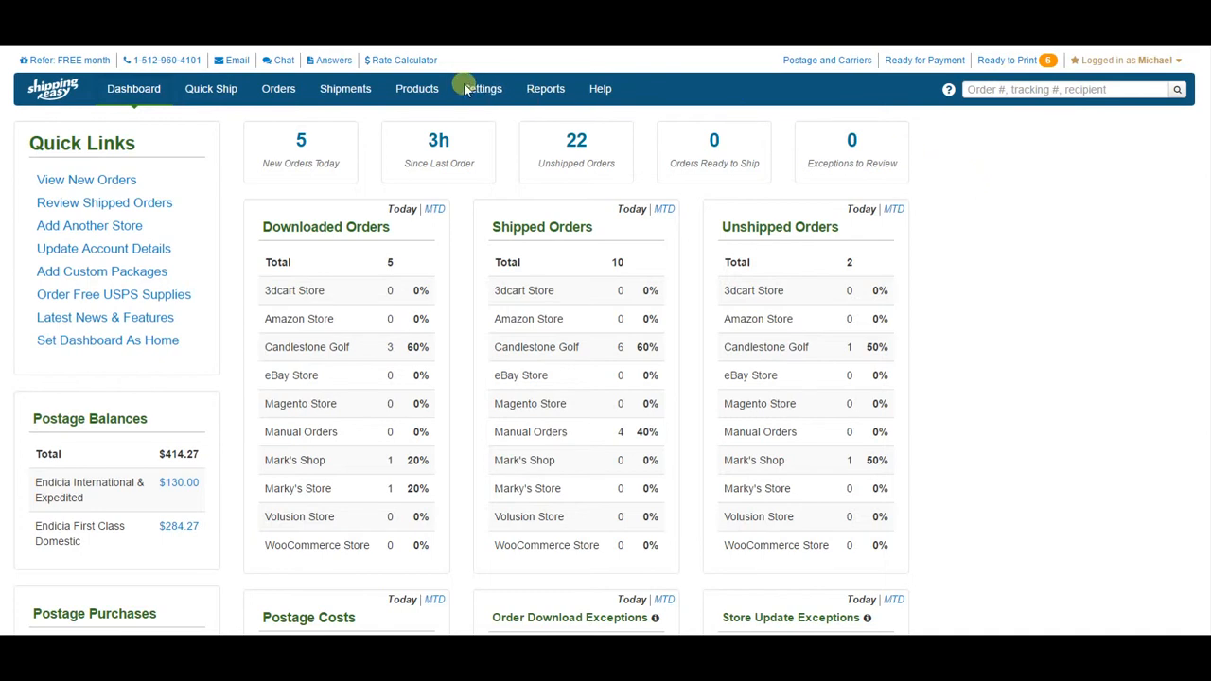
# Open the ShippingEasy Settings page from the top navigation.
pyautogui.click(481, 88)
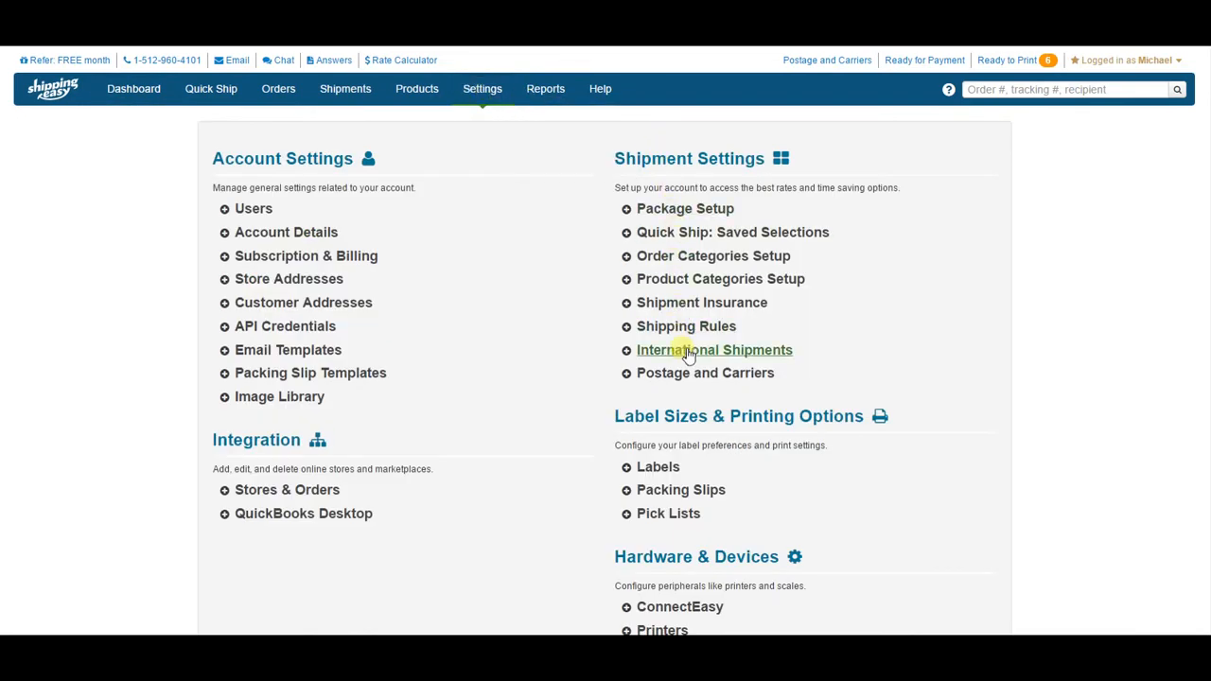
# Open International Shipments with content type Commercial (sold item) and country United States.
pyautogui.click(713, 349)
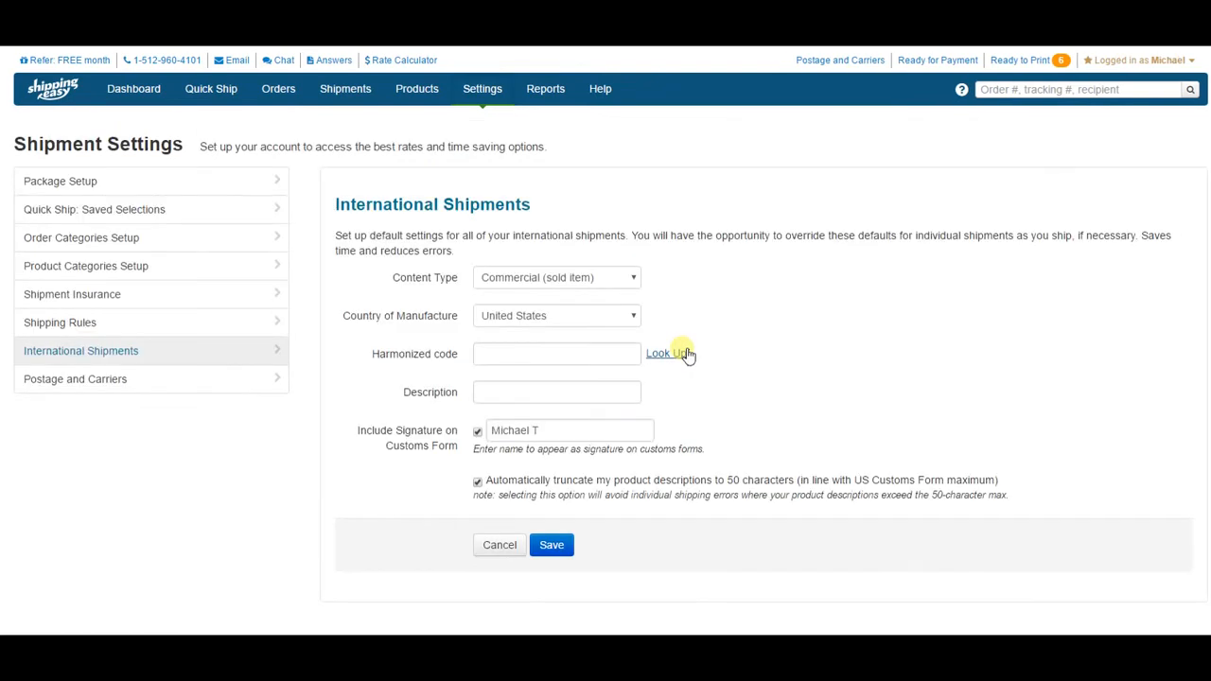
pyautogui.moveTo(765, 288)
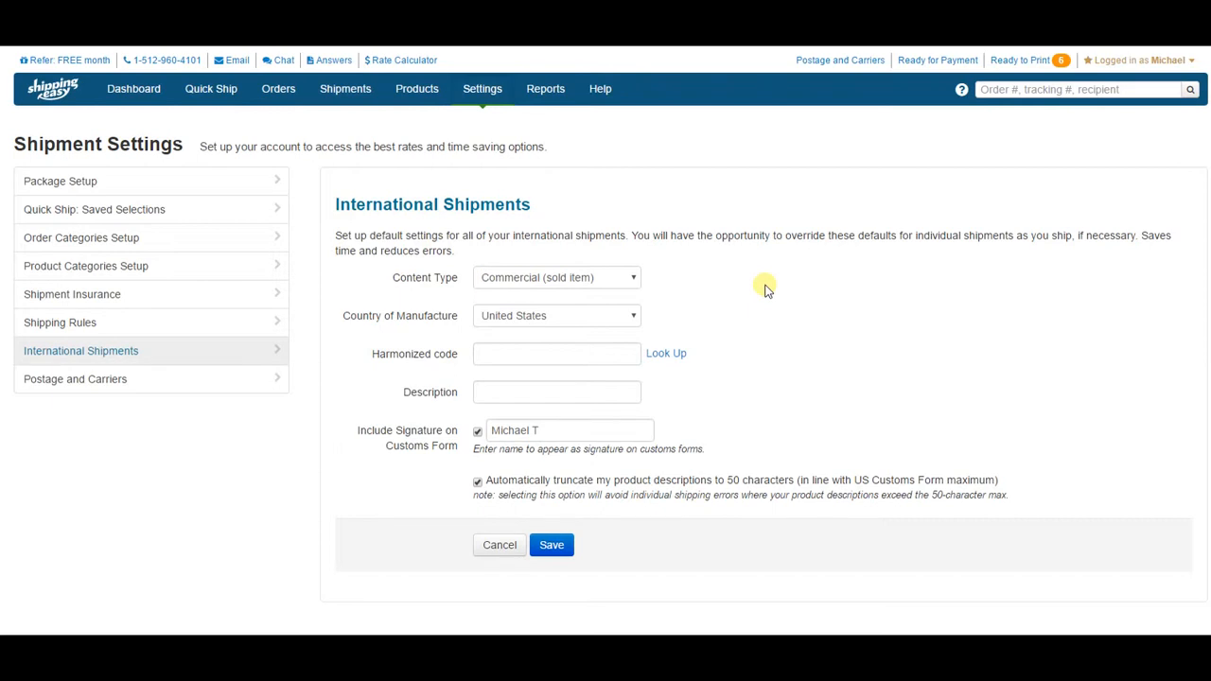
pyautogui.click(557, 277)
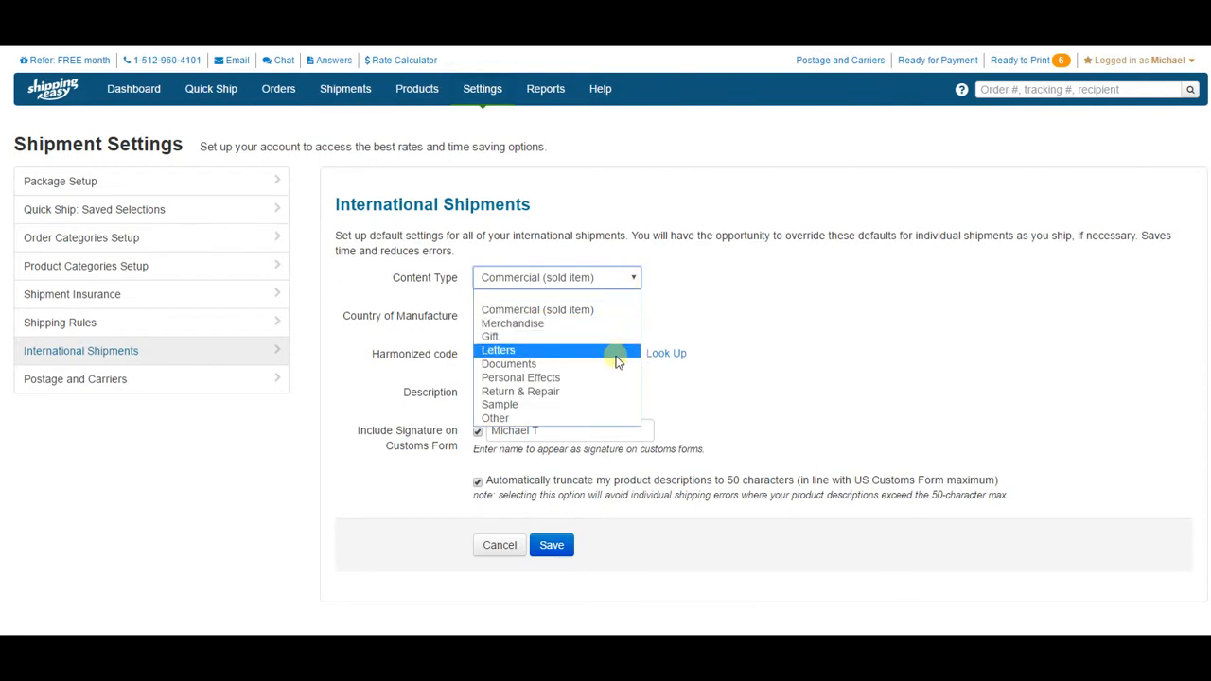
pyautogui.moveTo(603, 322)
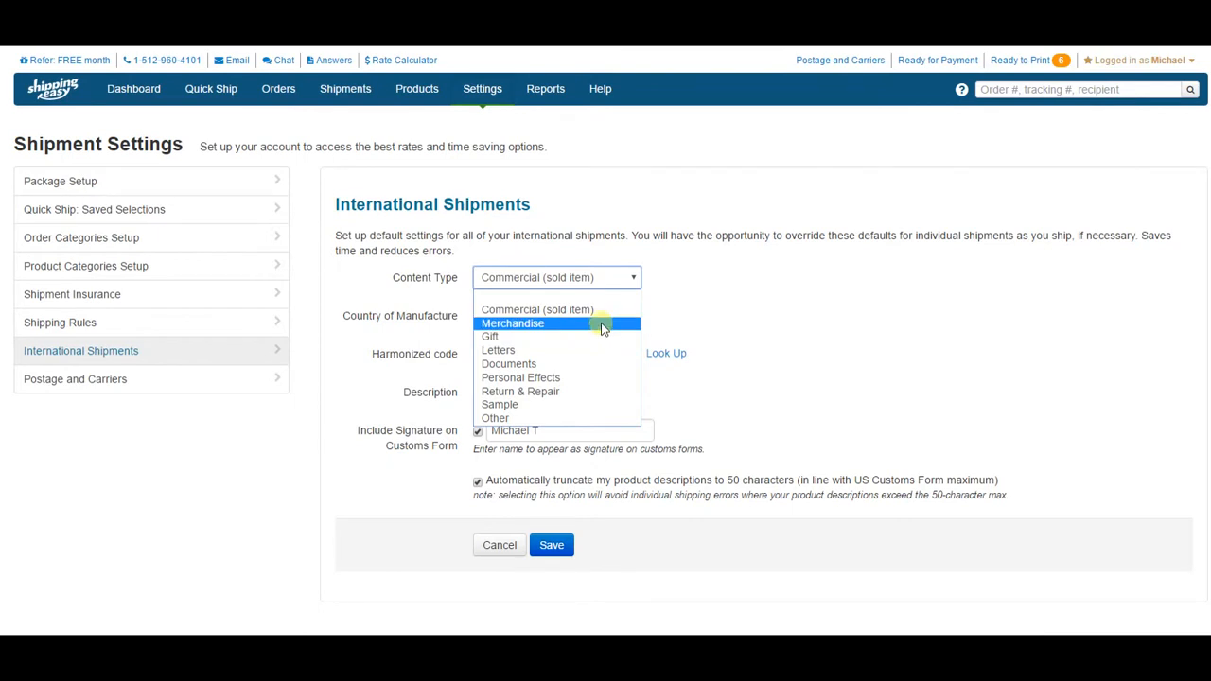
pyautogui.moveTo(601, 312)
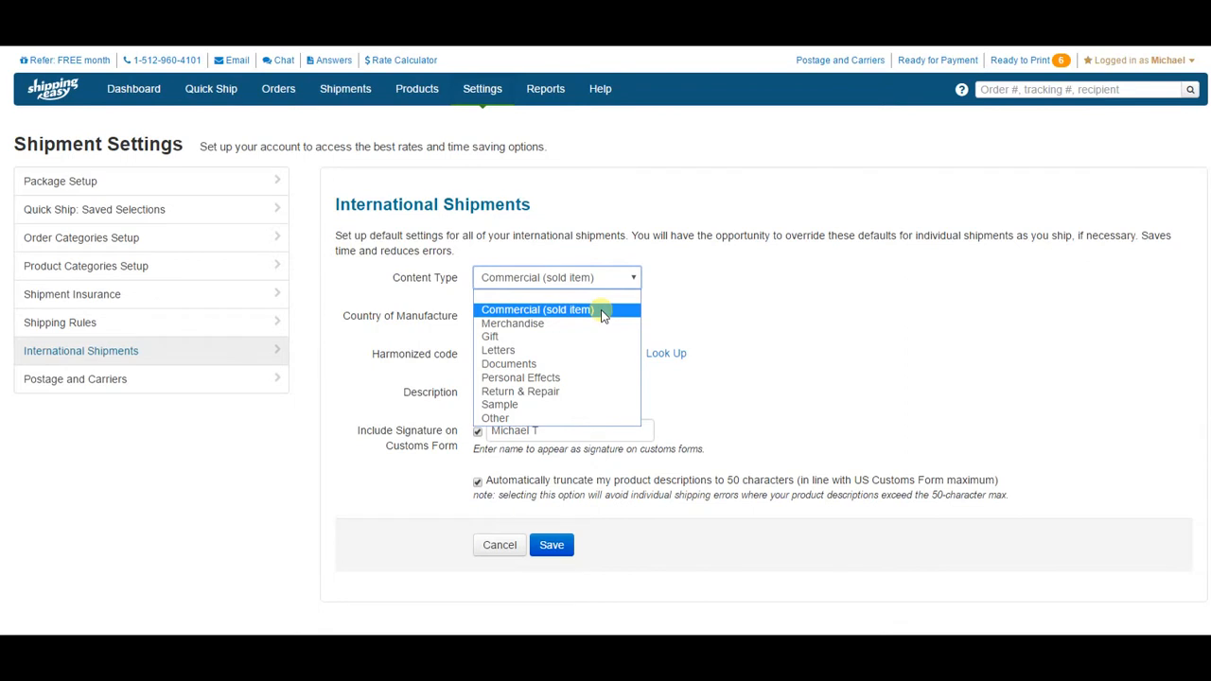
pyautogui.click(537, 309)
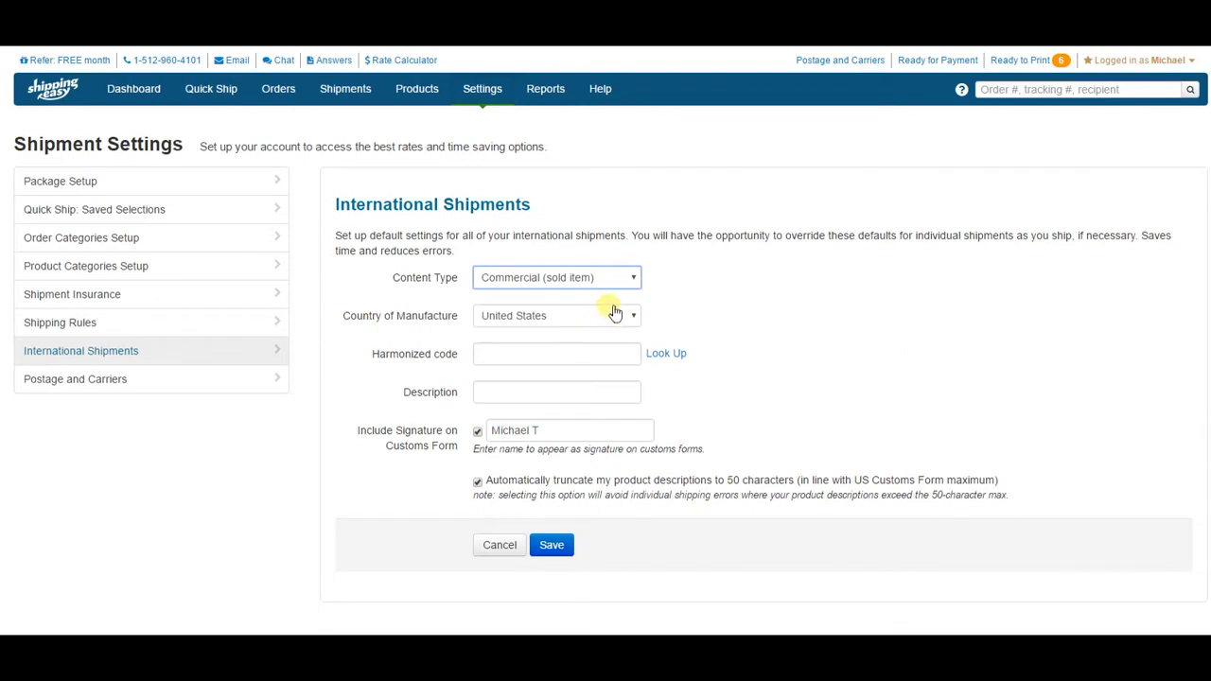
pyautogui.moveTo(682, 292)
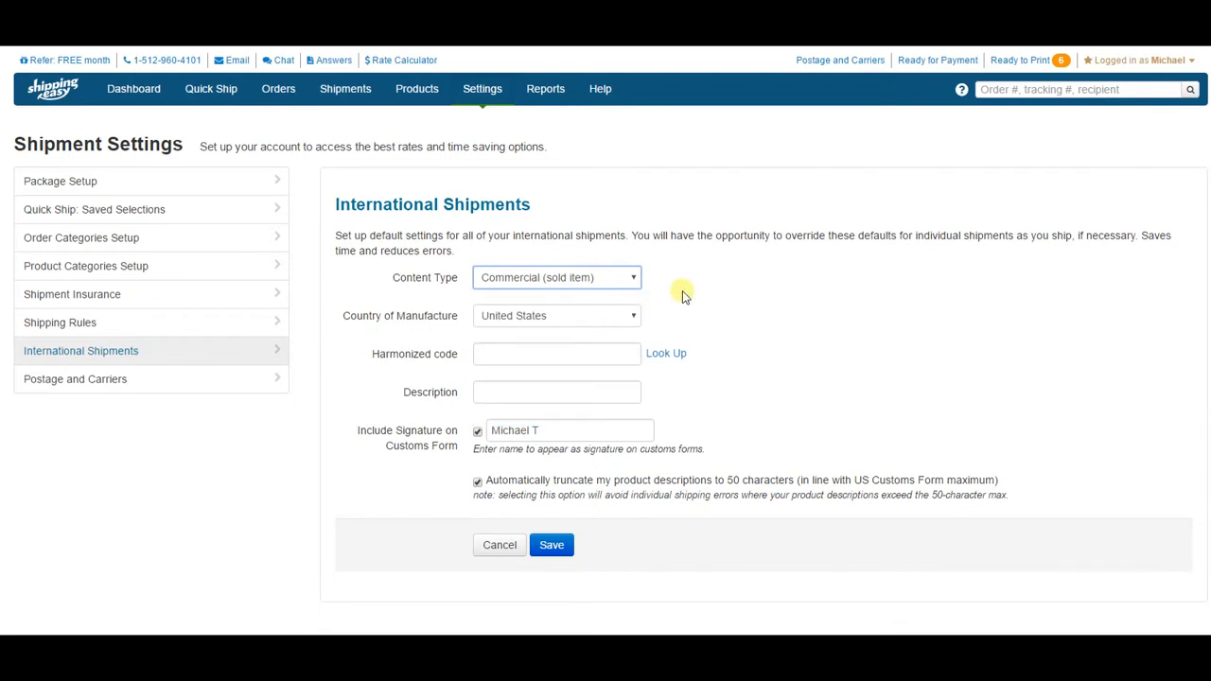
pyautogui.moveTo(559, 315)
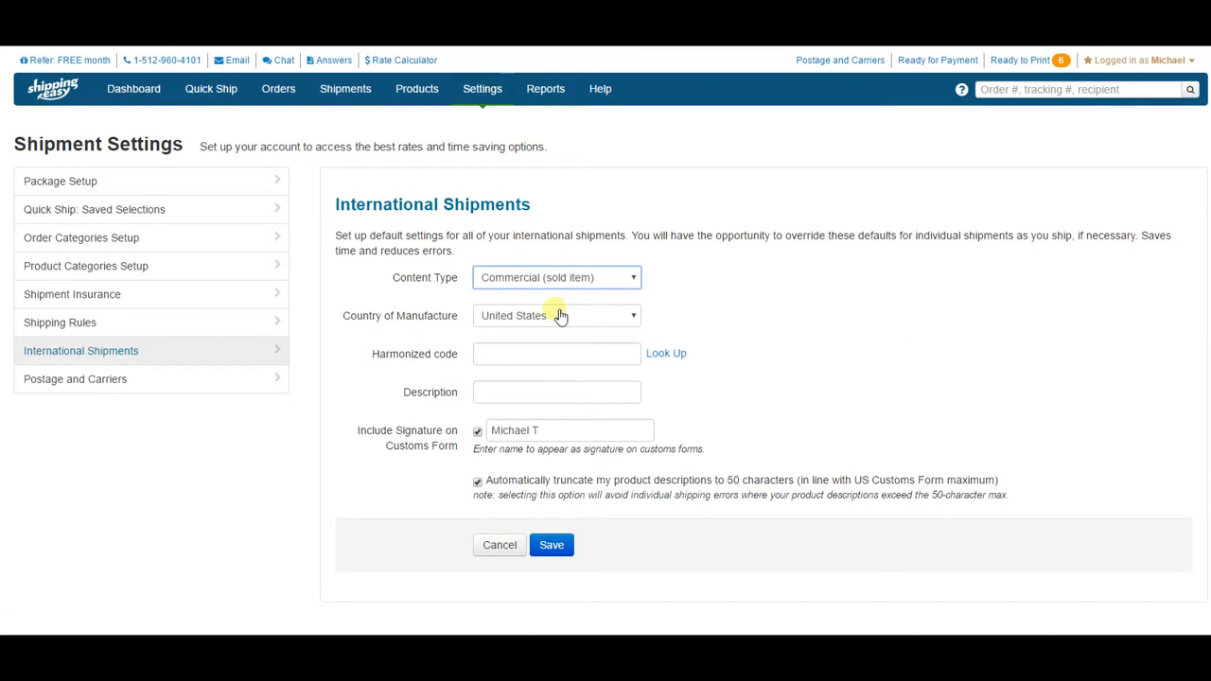
pyautogui.click(556, 315)
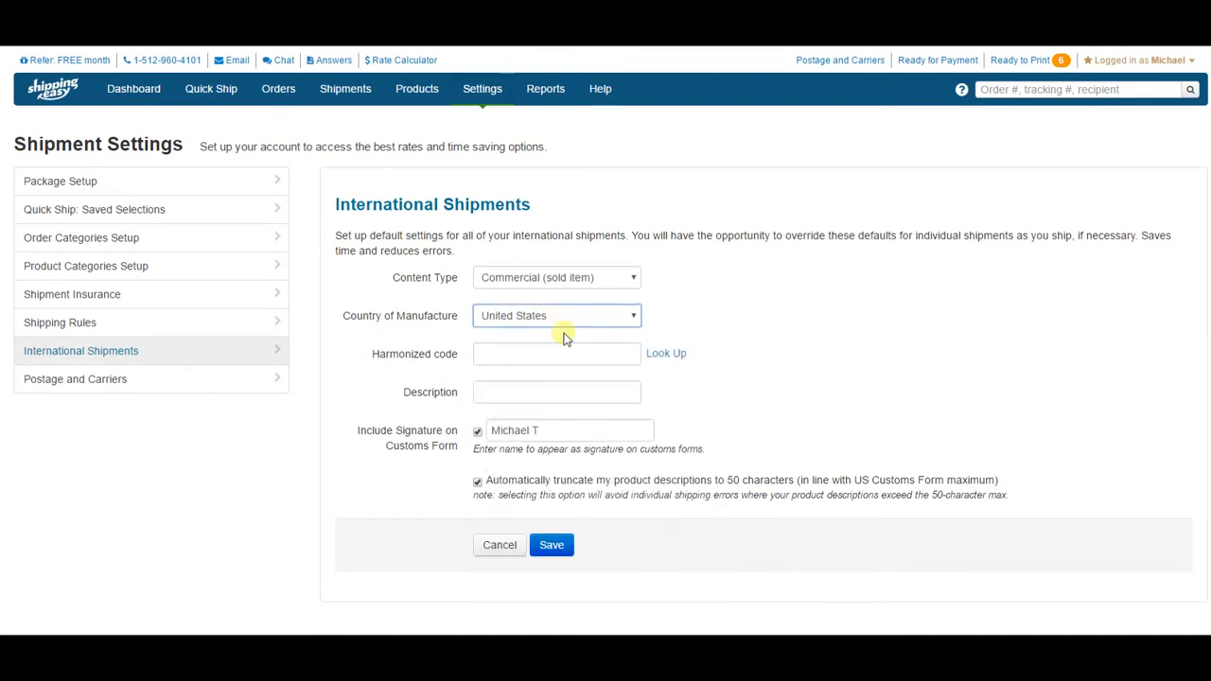
pyautogui.click(556, 353)
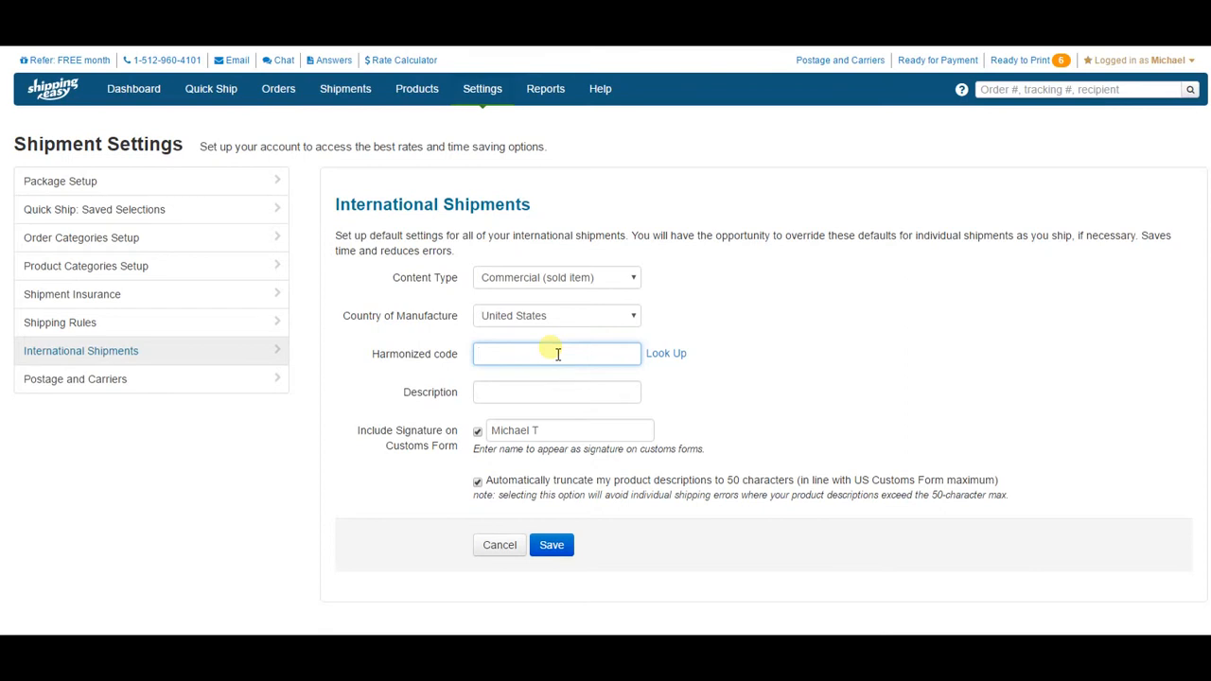
pyautogui.click(556, 353)
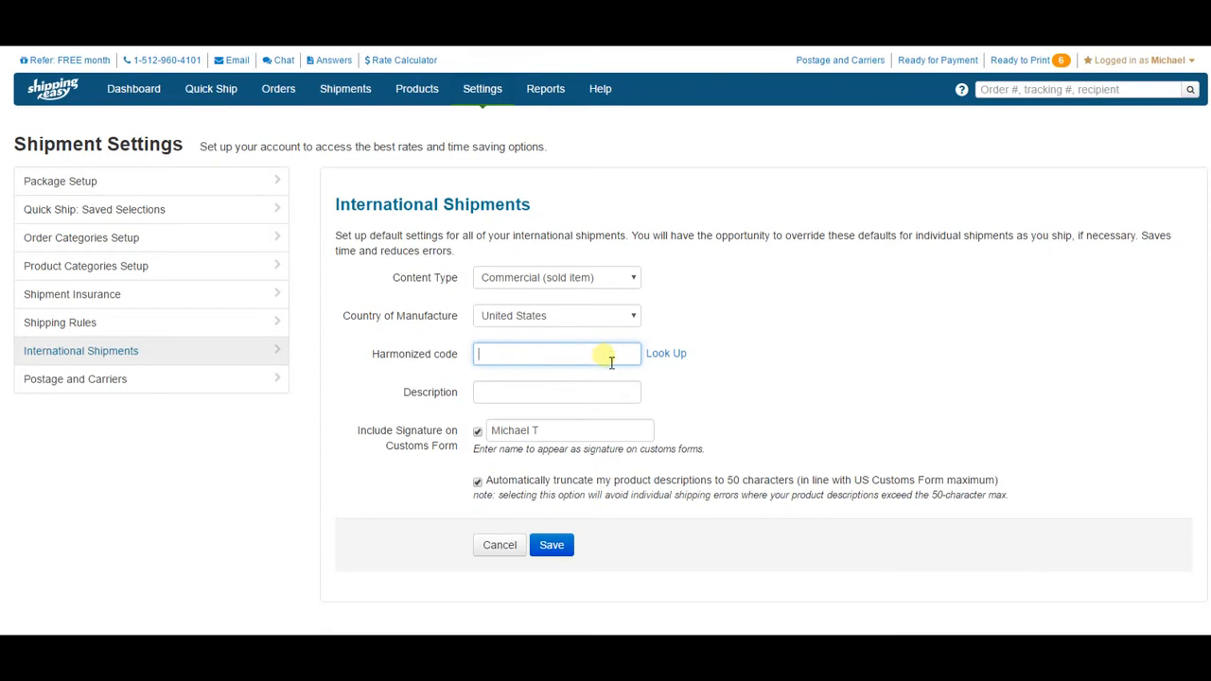
pyautogui.moveTo(698, 364)
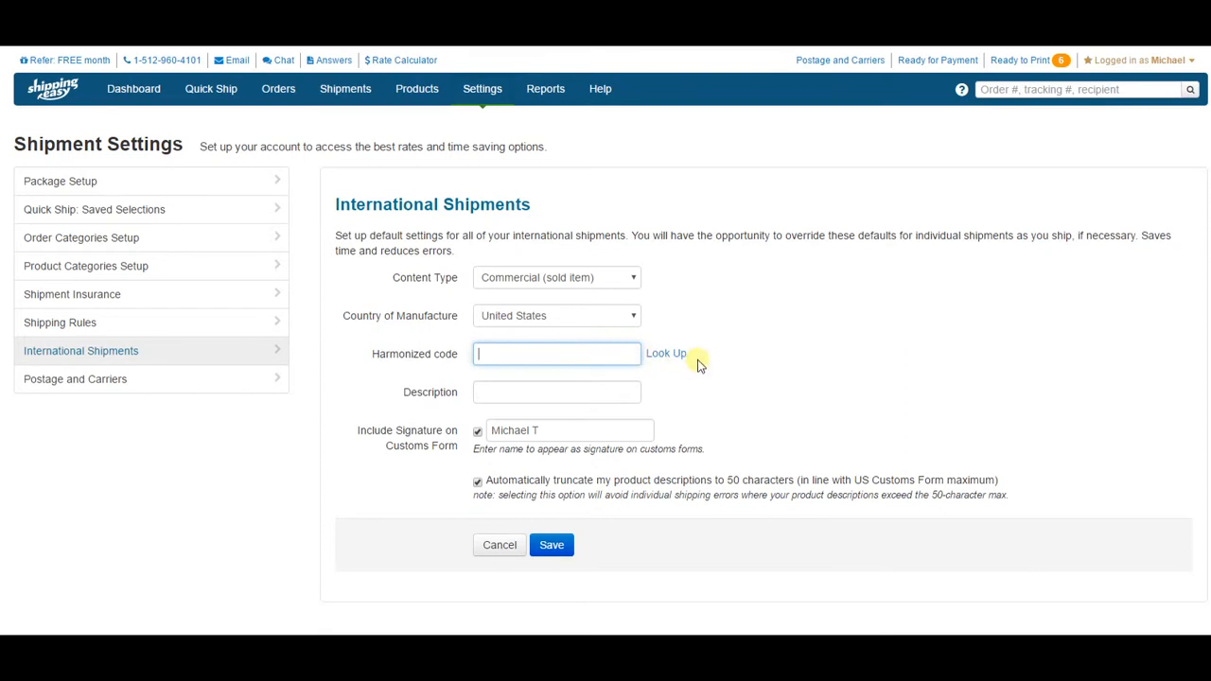
# Look up 'shoes' and apply harmonized code 640411.
pyautogui.click(666, 353)
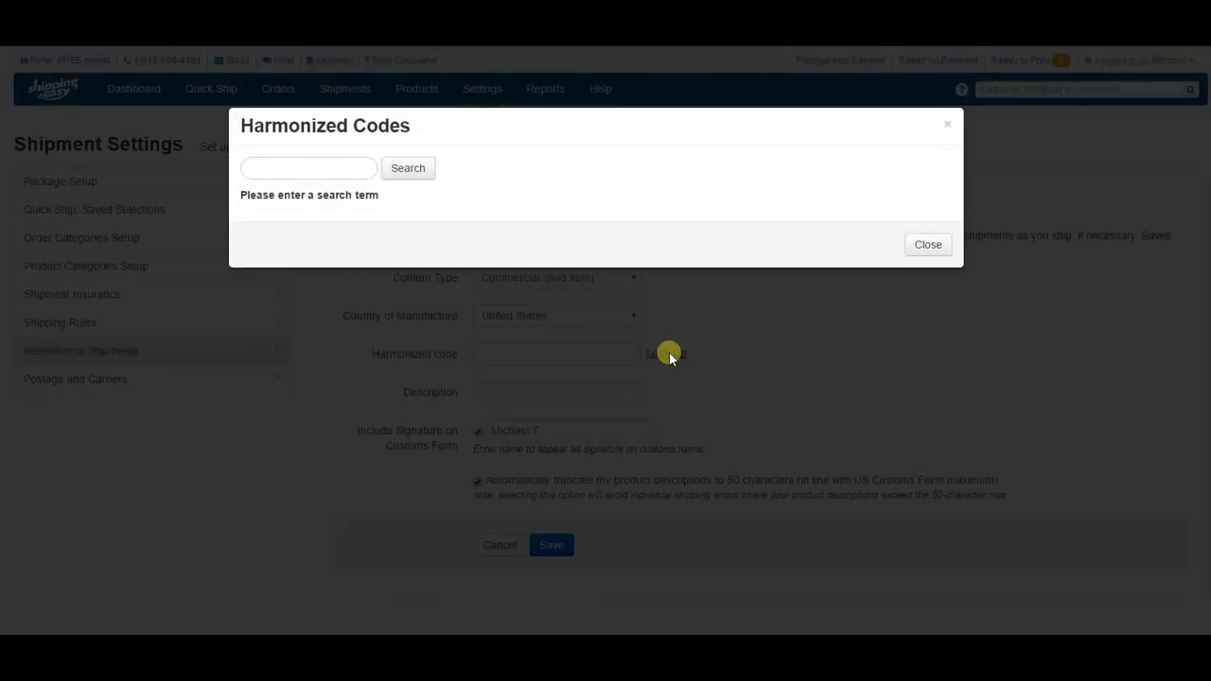
pyautogui.moveTo(666, 356)
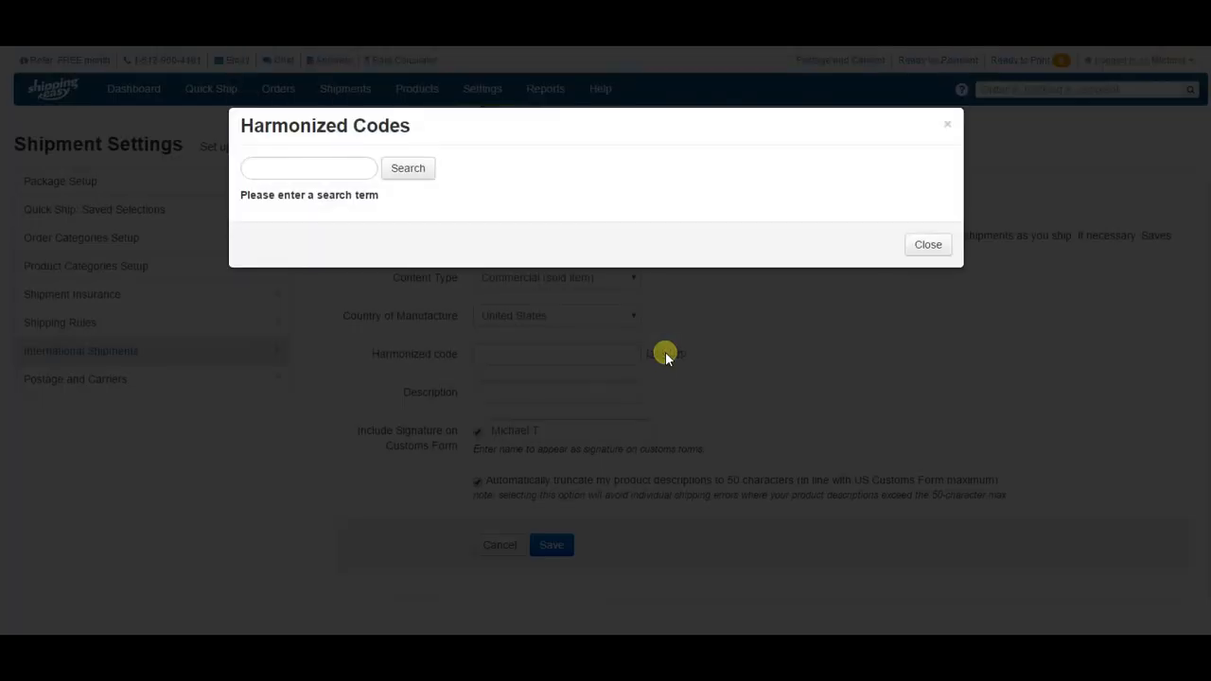
pyautogui.click(309, 168)
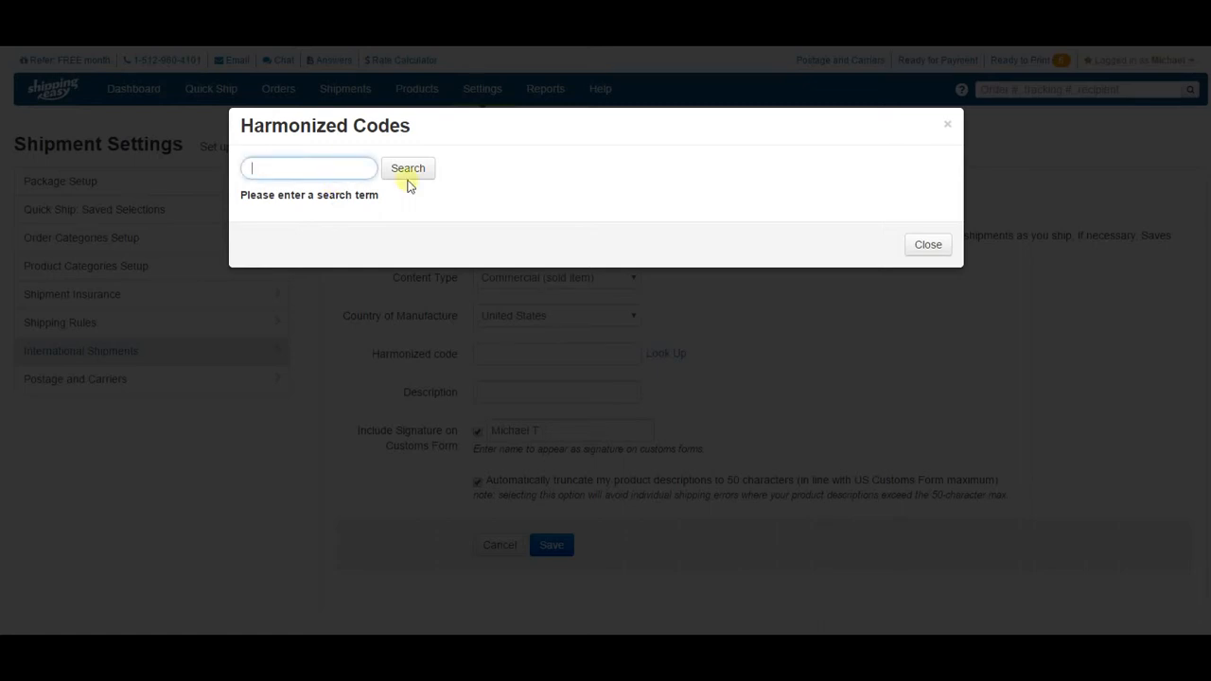
pyautogui.write('shoes')
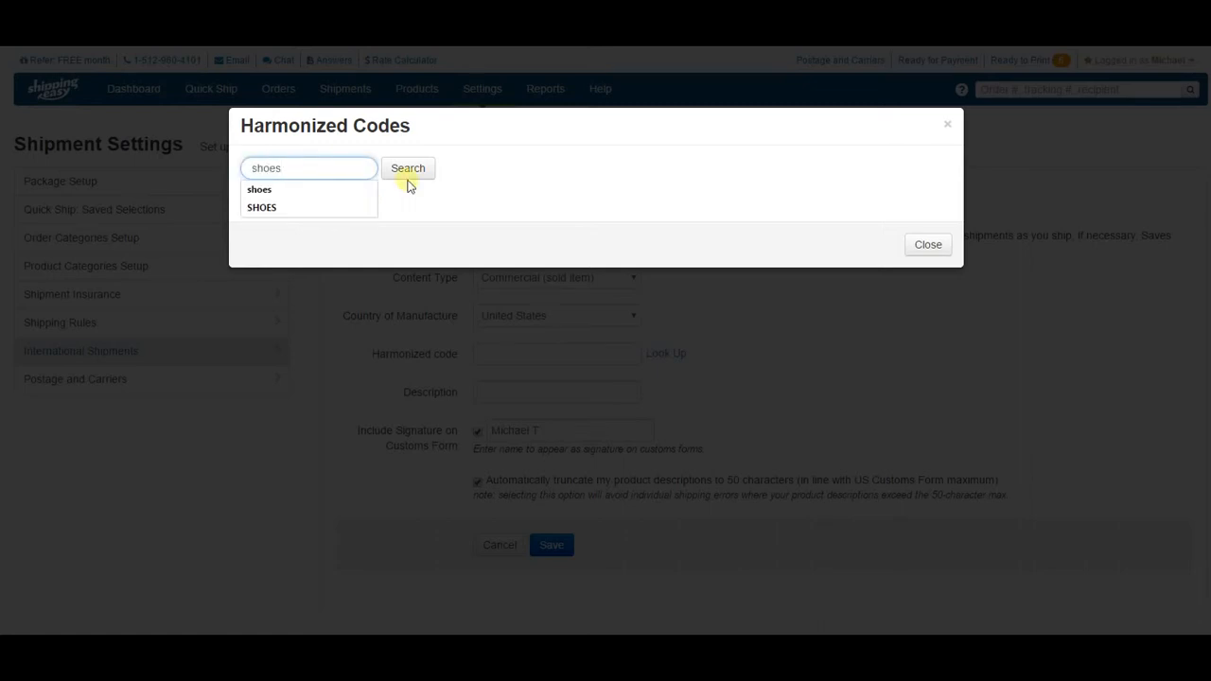
pyautogui.click(408, 168)
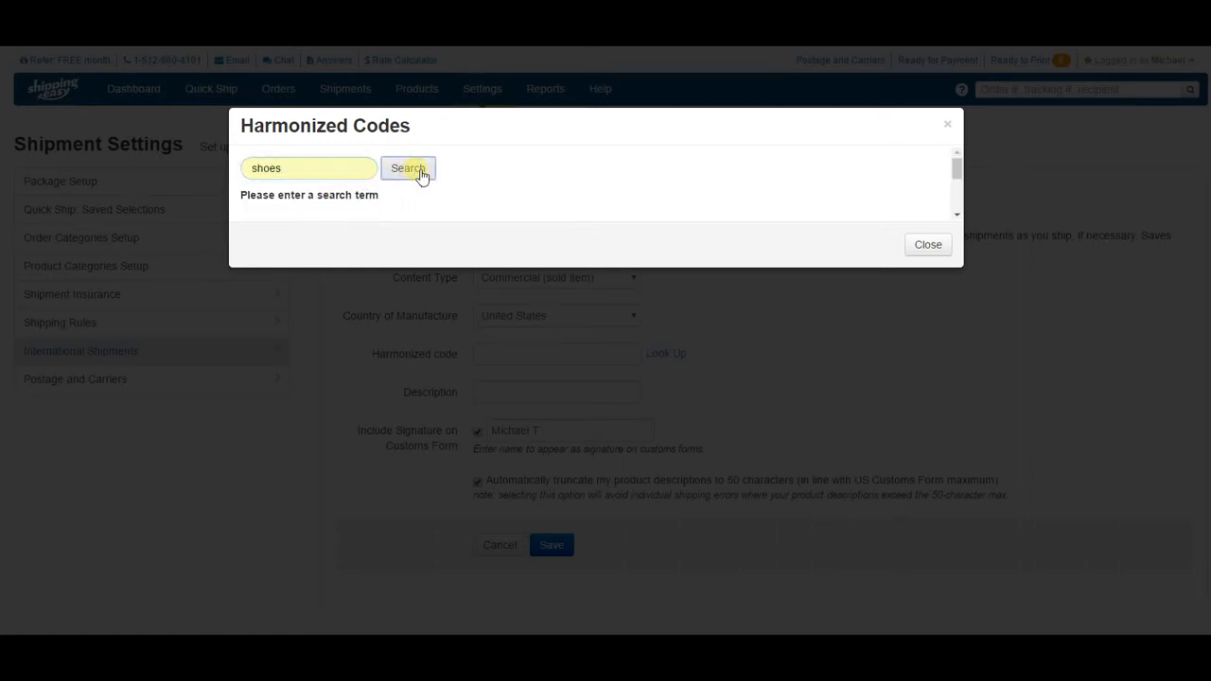
pyautogui.click(407, 169)
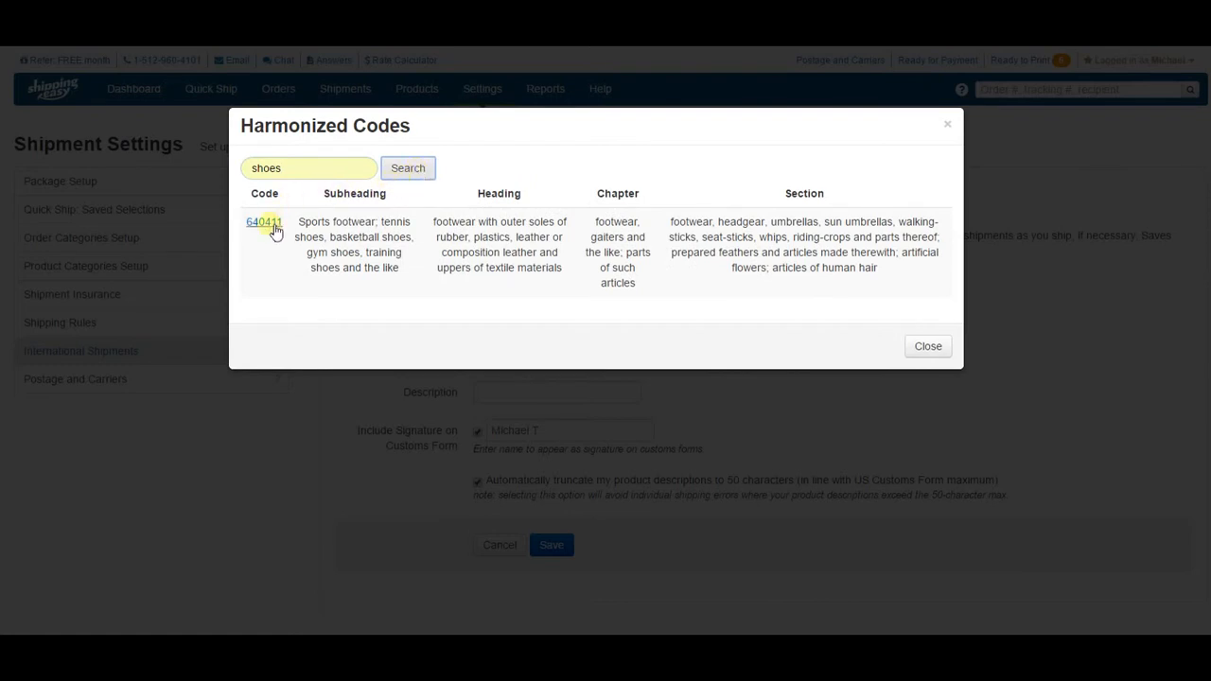
pyautogui.click(264, 222)
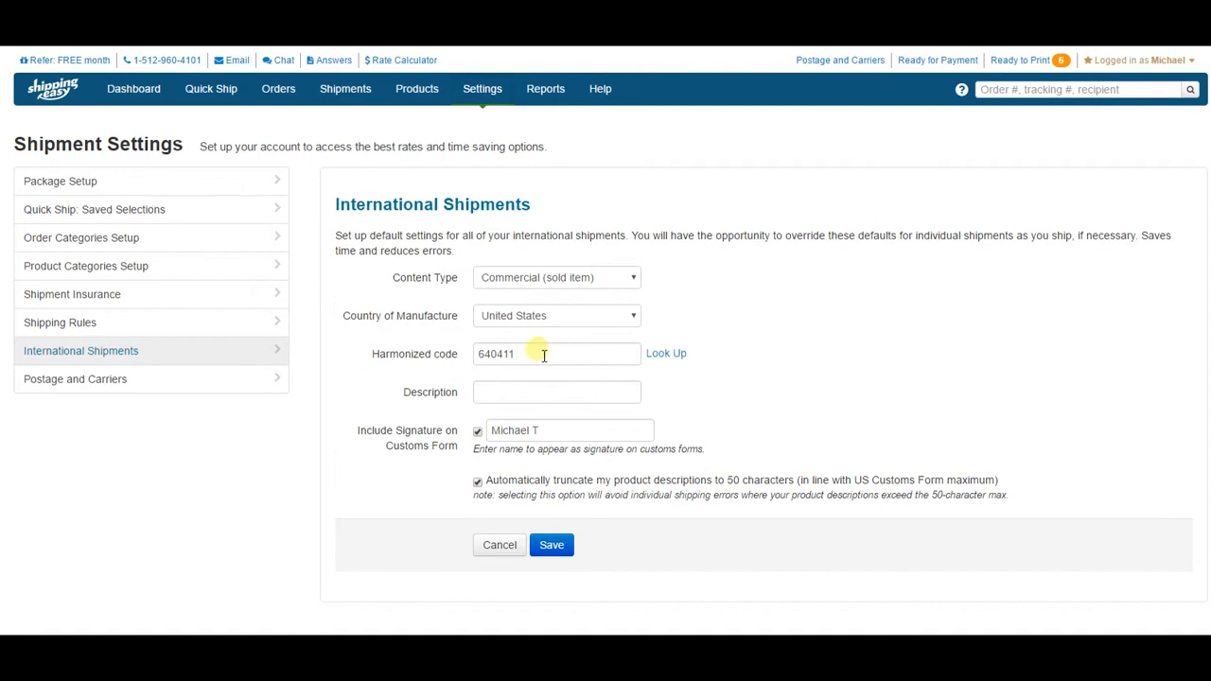
# Enter 'shoes' as the description and save the international shipment settings.
pyautogui.click(556, 392)
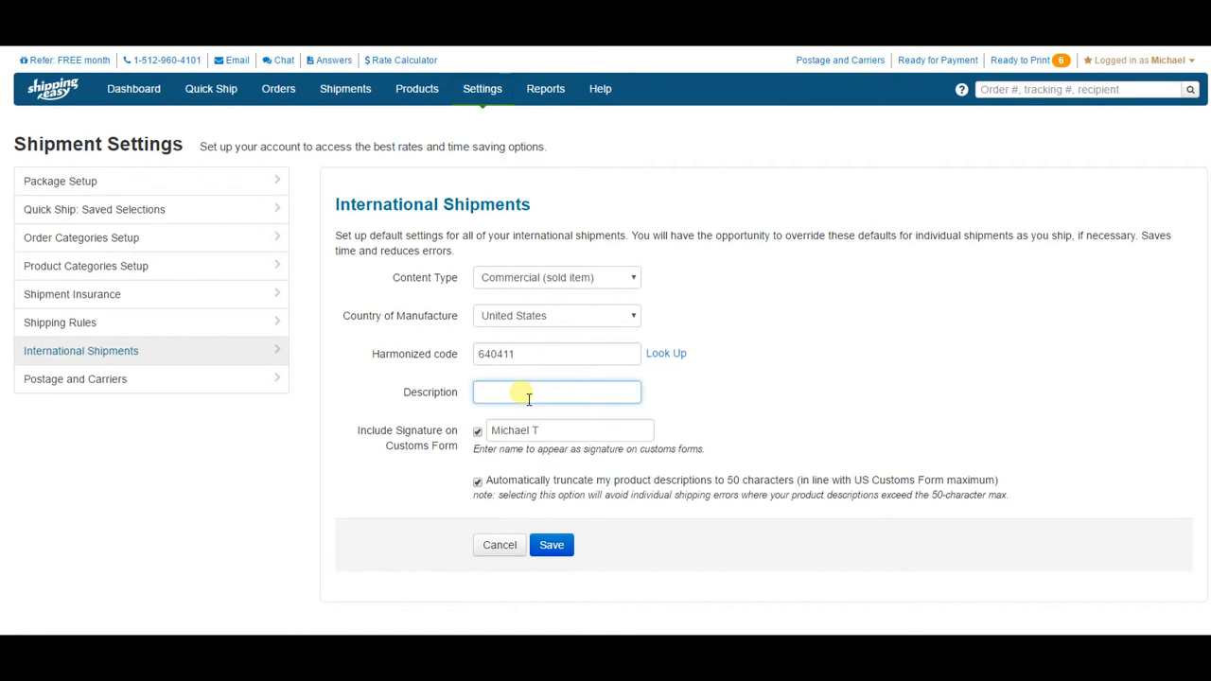
pyautogui.click(556, 392)
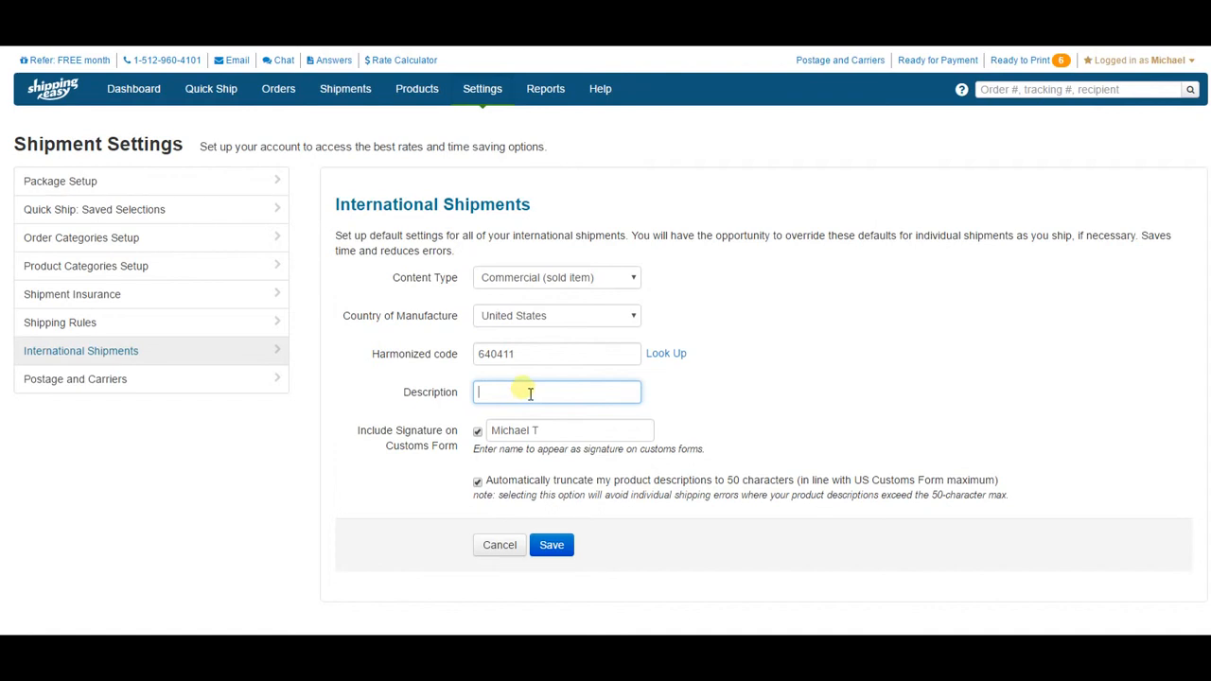
pyautogui.moveTo(338, 410)
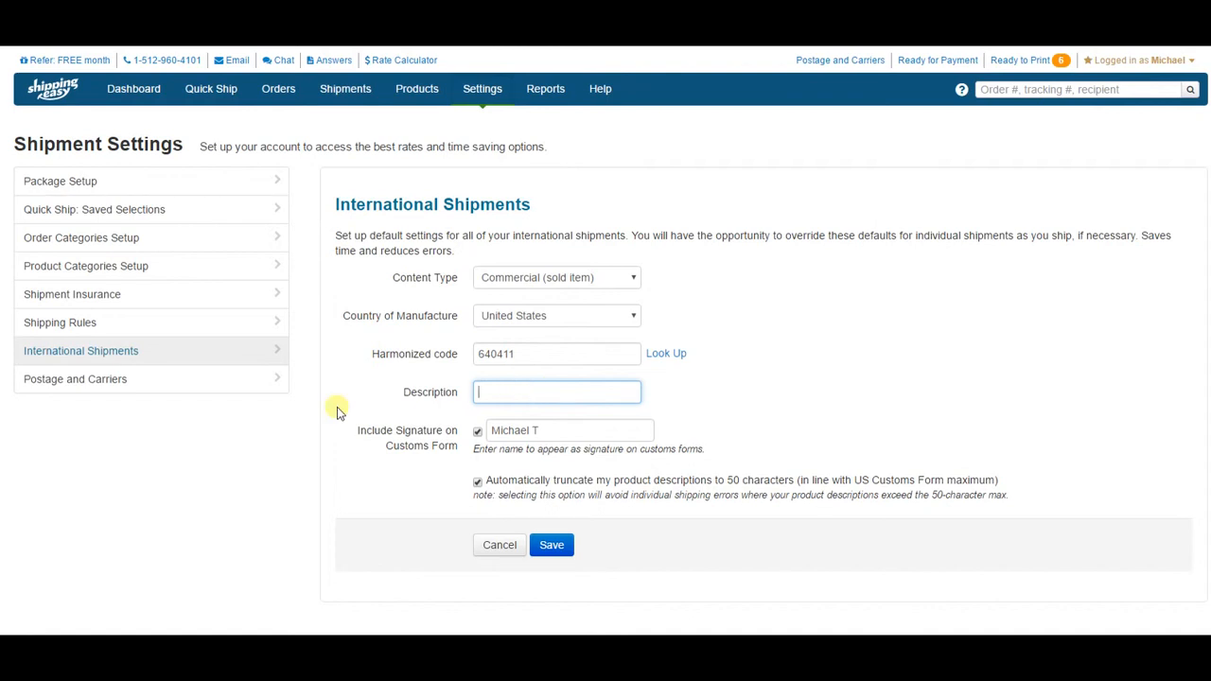
pyautogui.write('shoes')
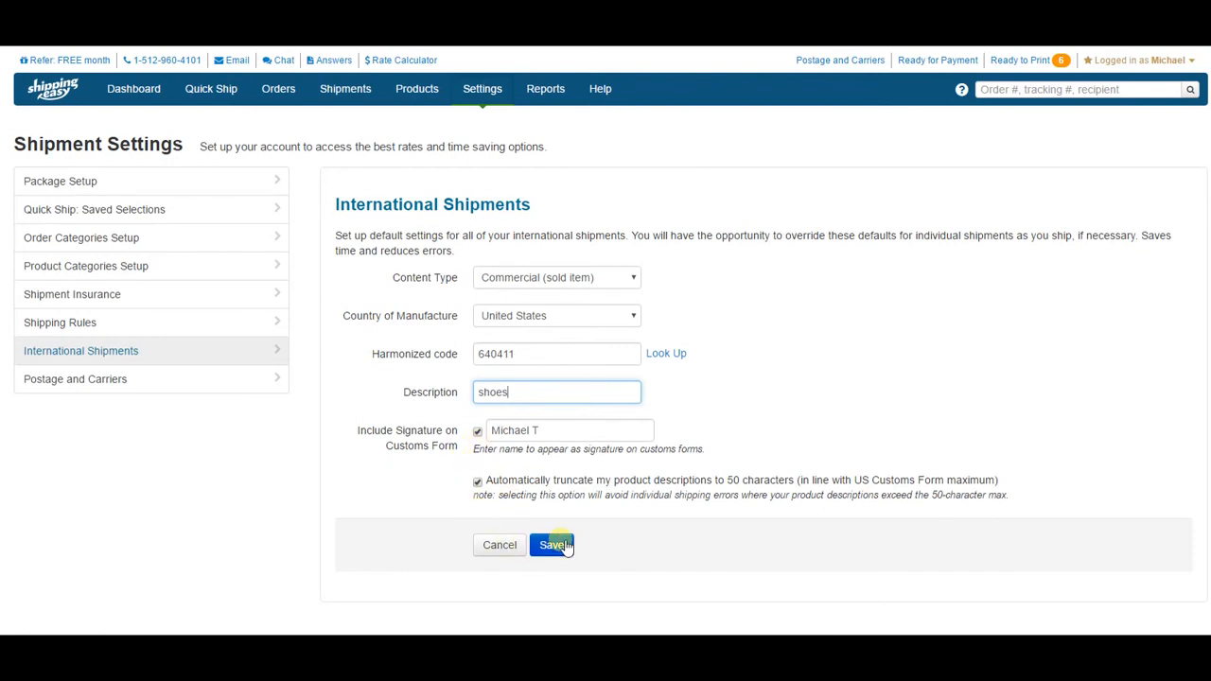
pyautogui.click(551, 543)
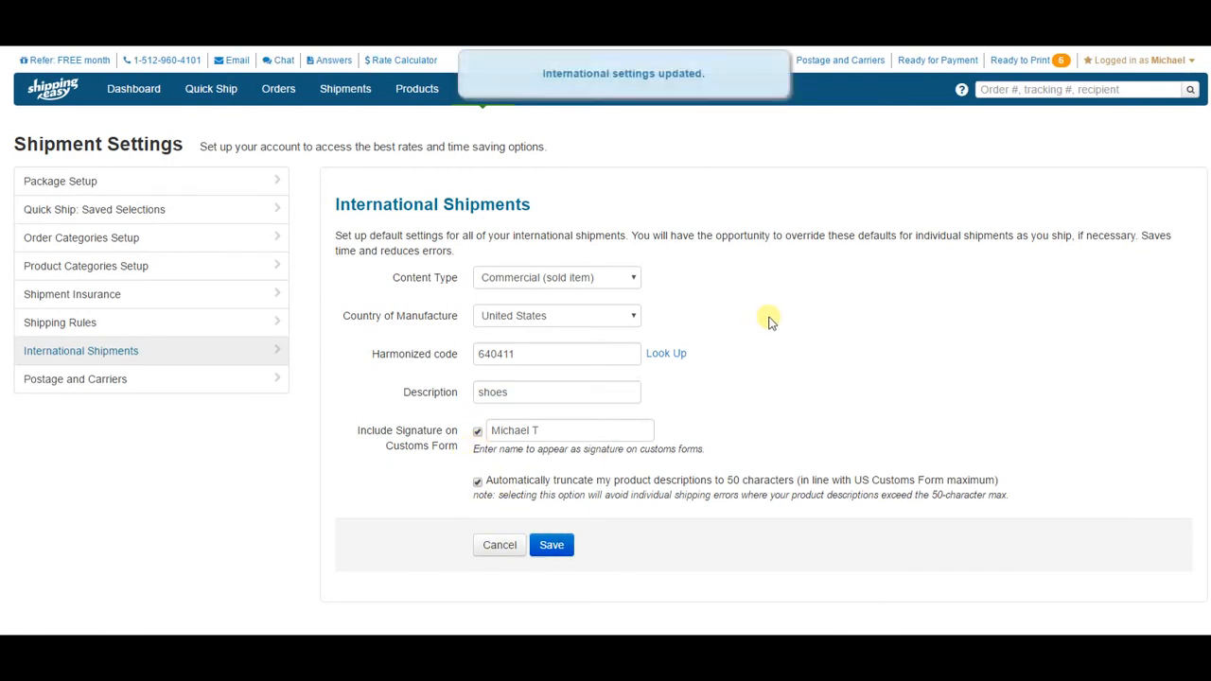